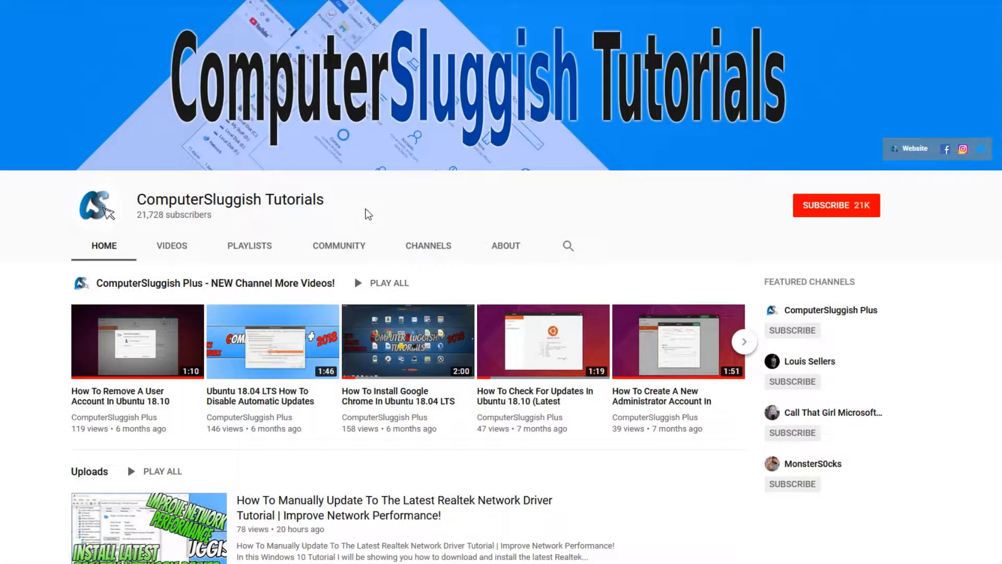
mouse_move(704, 189)
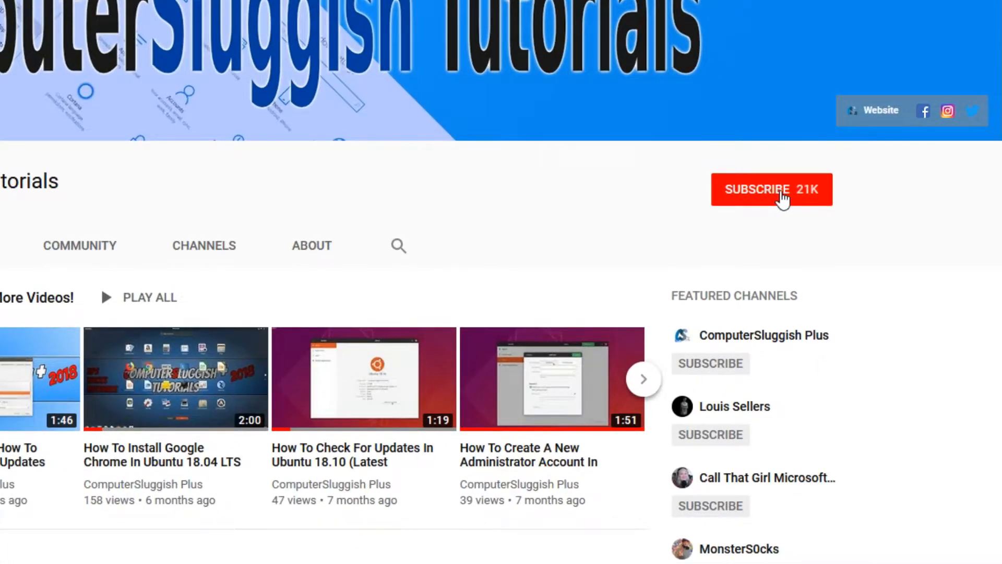
Switch playback to Speakers (High Definition Audio Device) from the taskbar and slide its volume to 0.
click(771, 189)
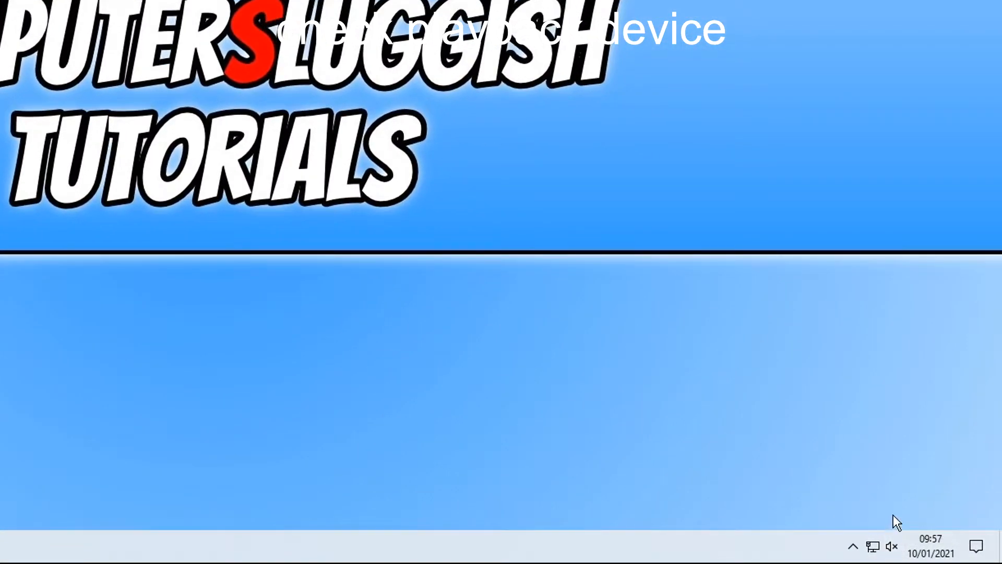
mouse_move(892, 546)
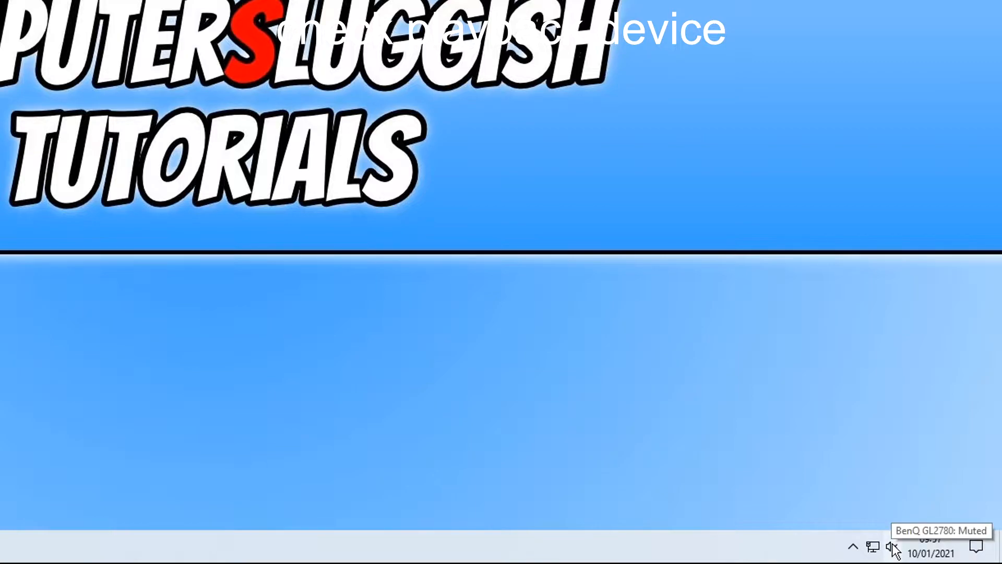
click(892, 546)
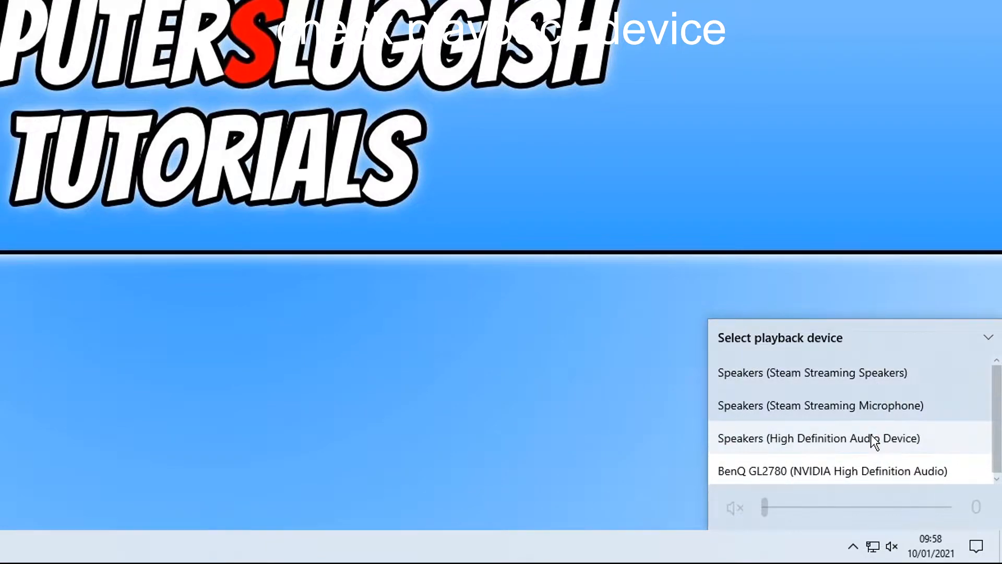
mouse_move(875, 452)
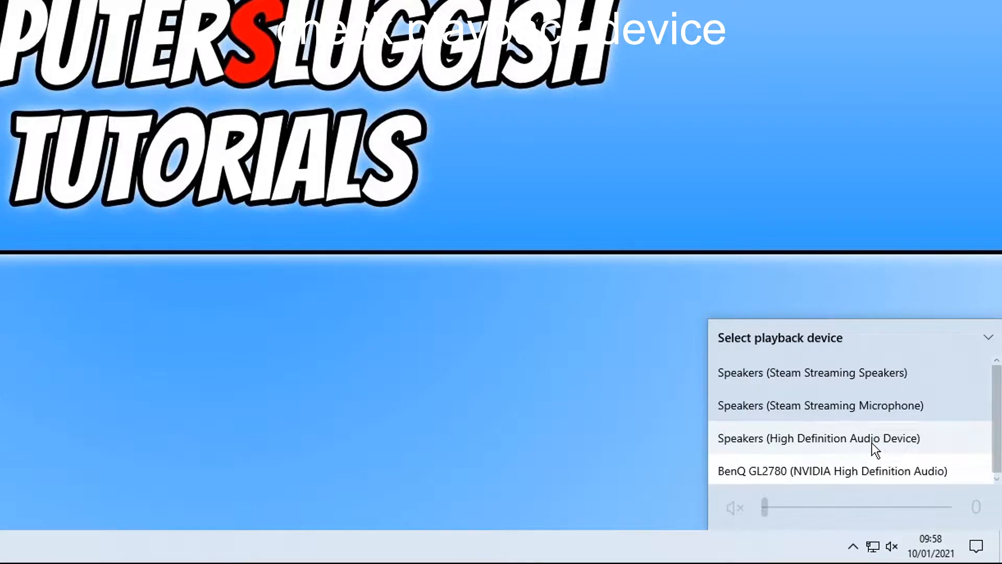
click(819, 437)
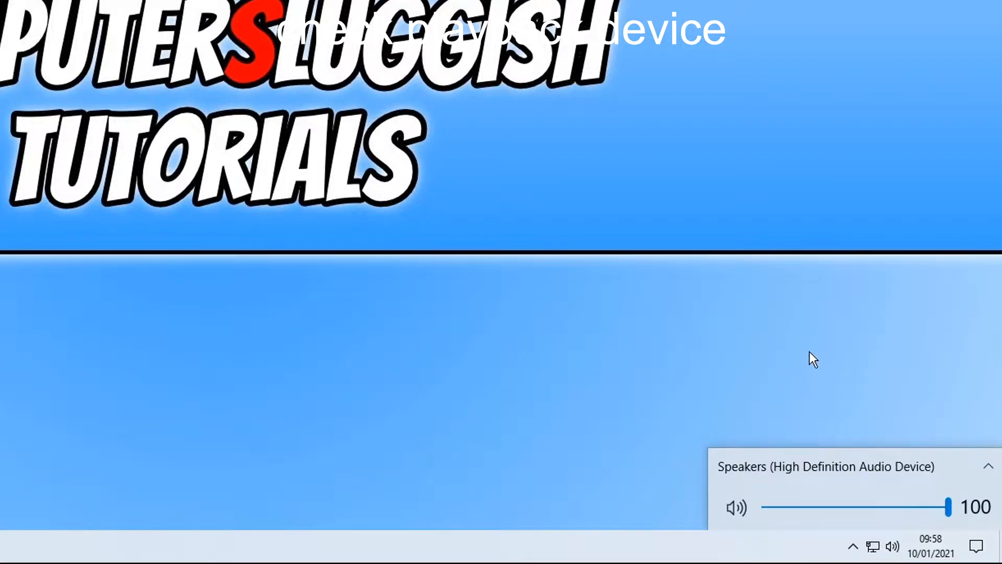
drag(949, 507, 765, 507)
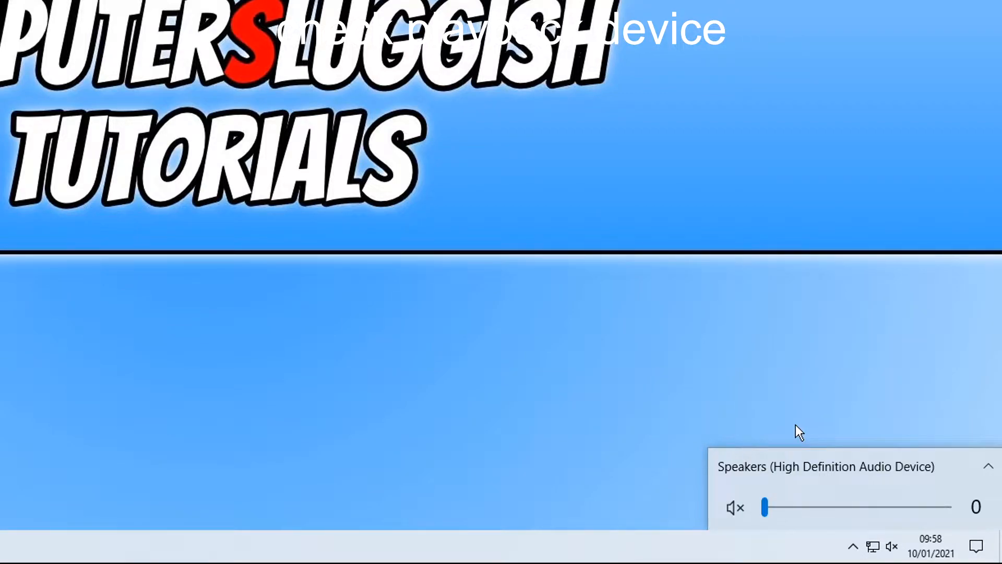
mouse_move(798, 377)
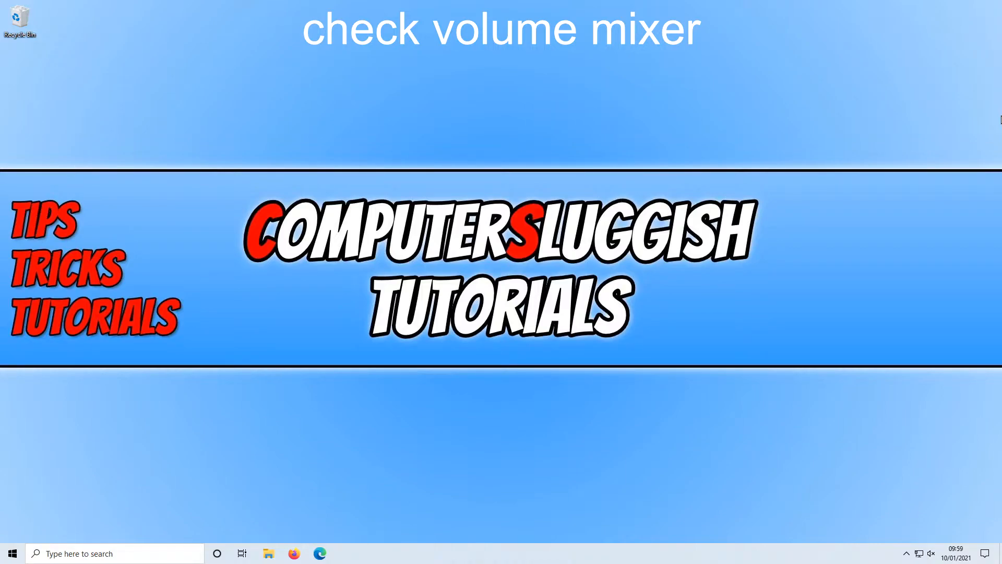
mouse_move(811, 224)
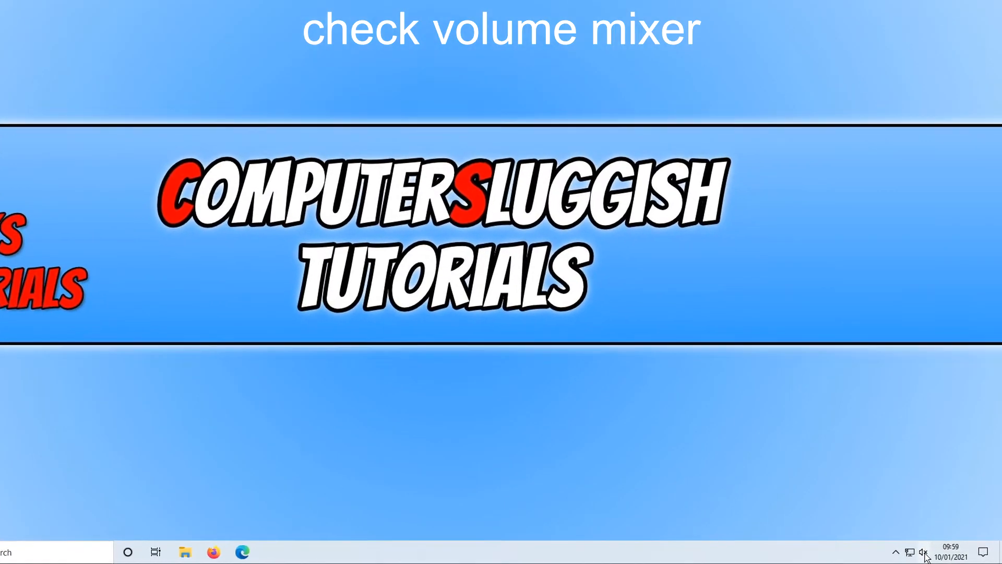
right_click(924, 552)
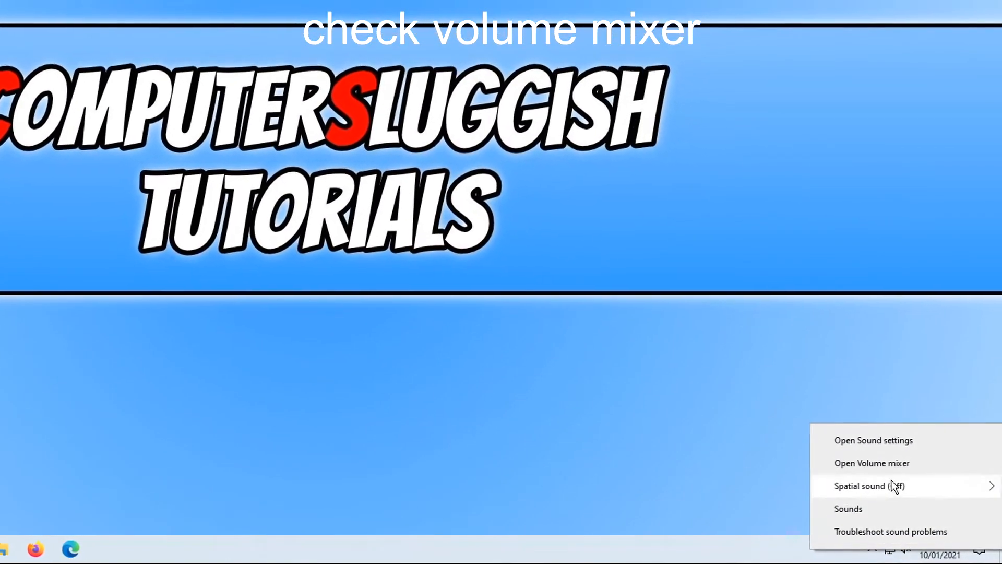
click(871, 463)
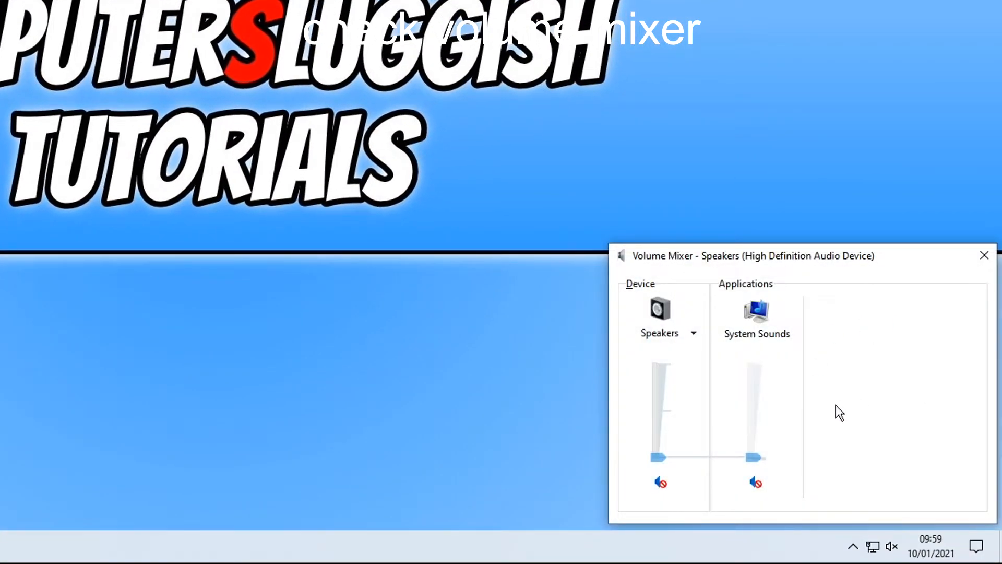
mouse_move(918, 358)
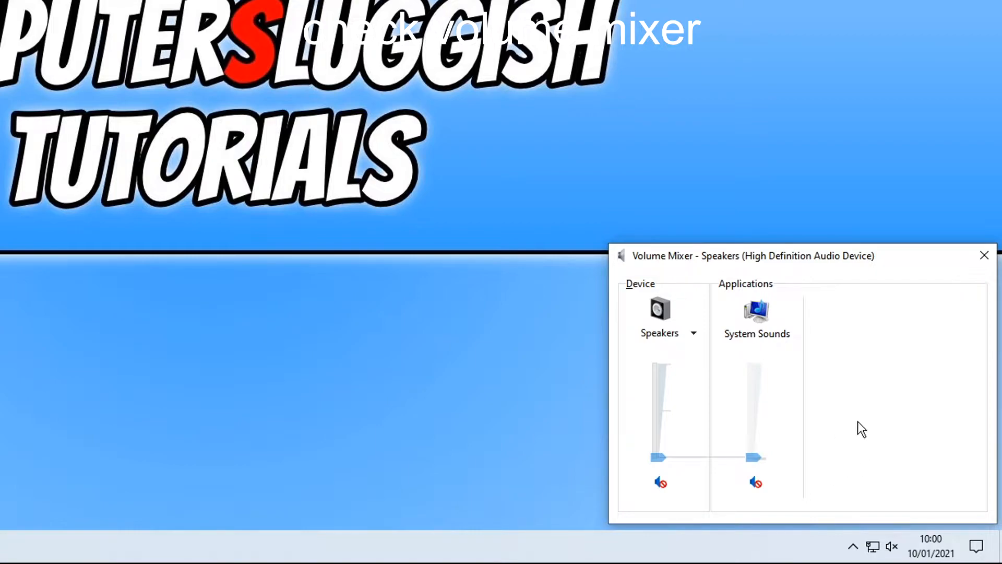
mouse_move(847, 442)
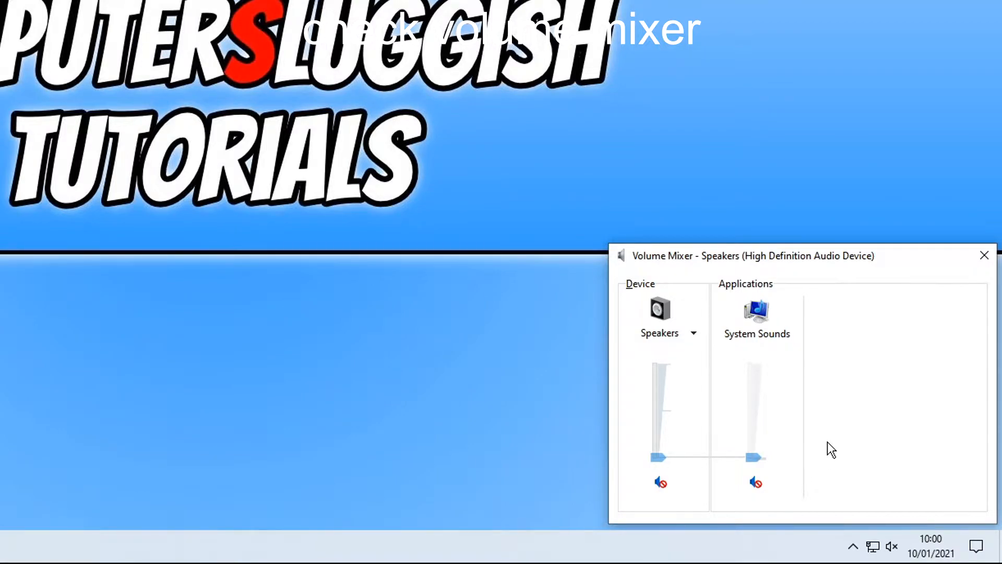
mouse_move(990, 300)
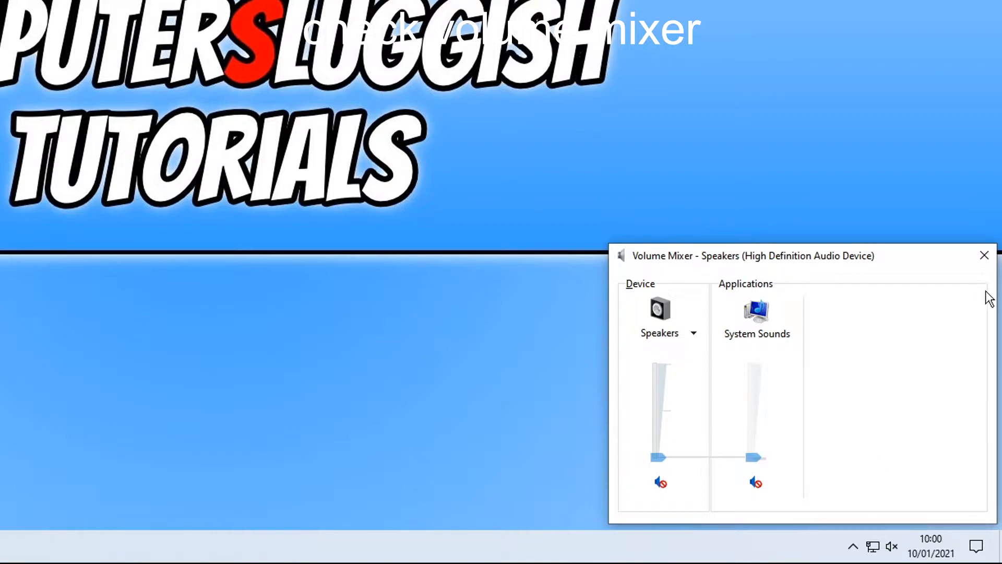
click(983, 255)
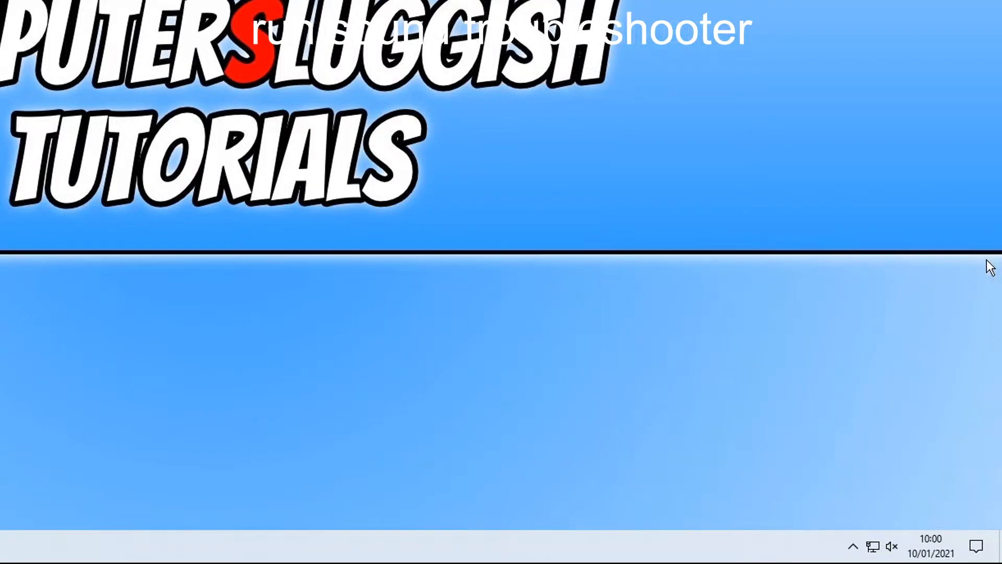
mouse_move(839, 242)
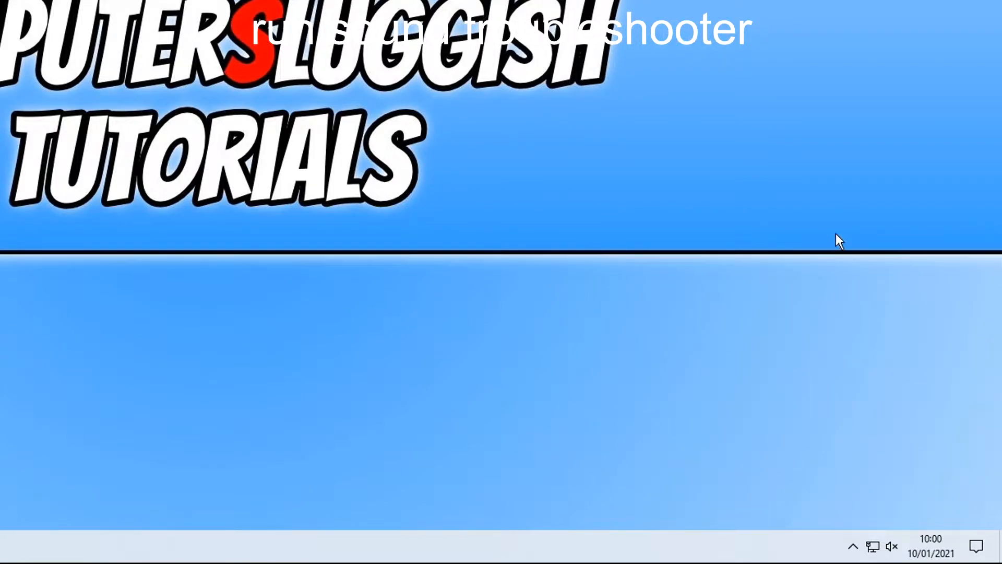
mouse_move(734, 250)
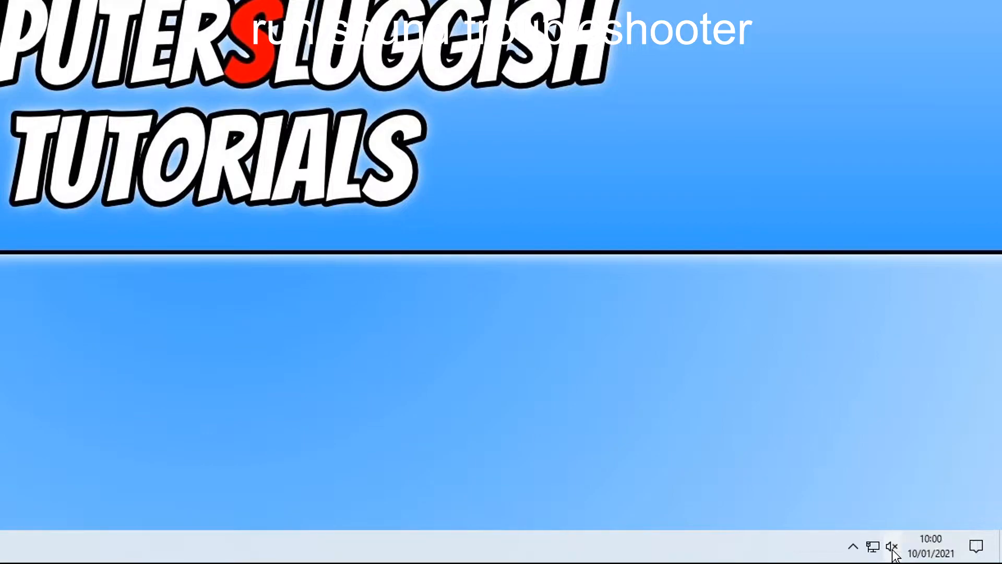
Launch Troubleshoot sound problems from the tray icon and continue with BenQ GL2780 - NVIDIA High Definition Audio.
right_click(890, 547)
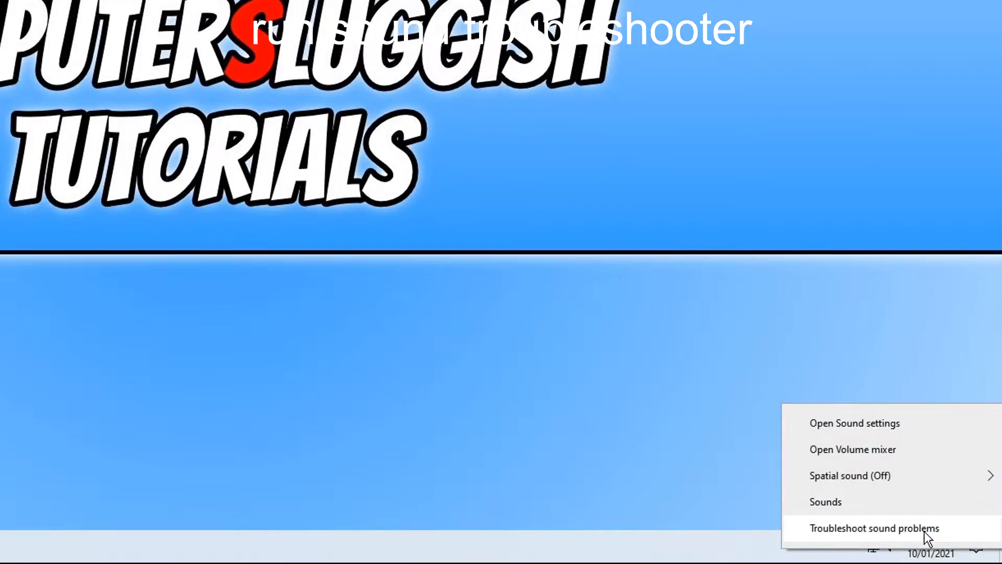
click(873, 528)
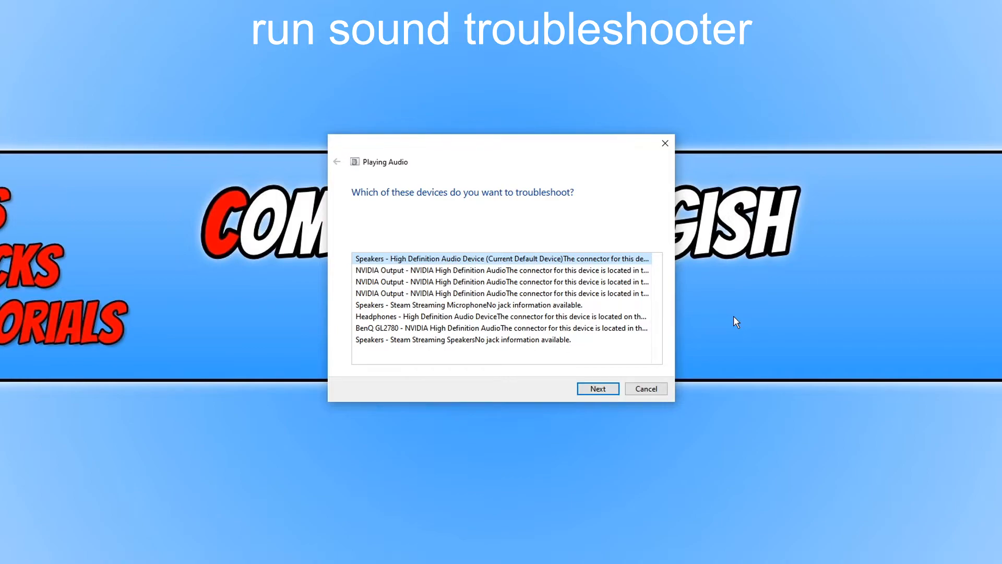
mouse_move(588, 328)
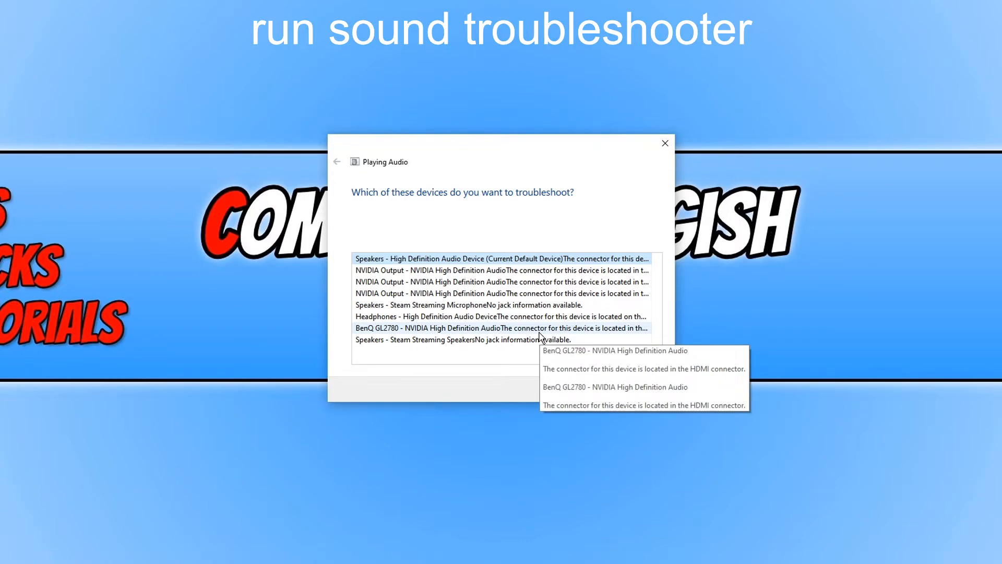
click(498, 328)
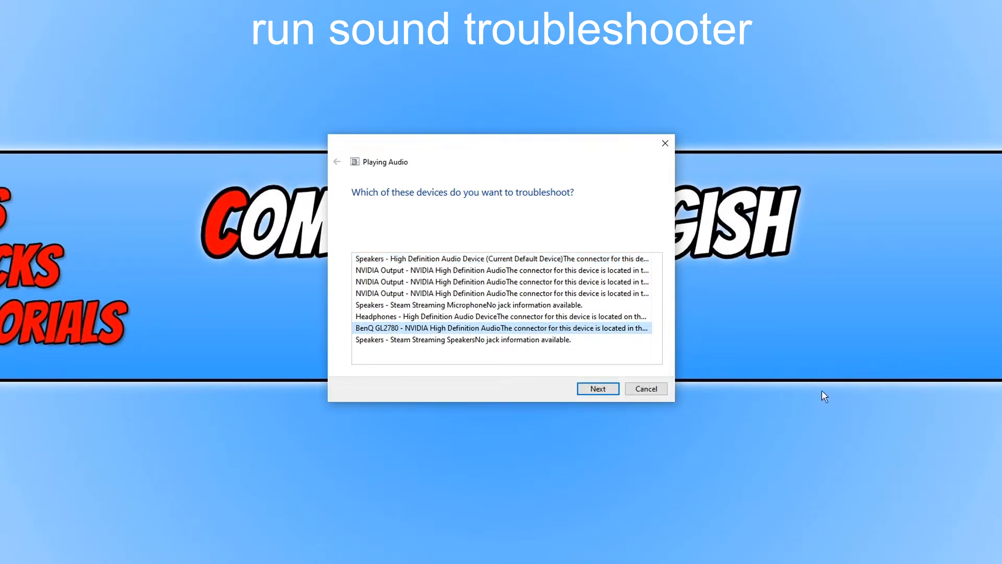
click(597, 388)
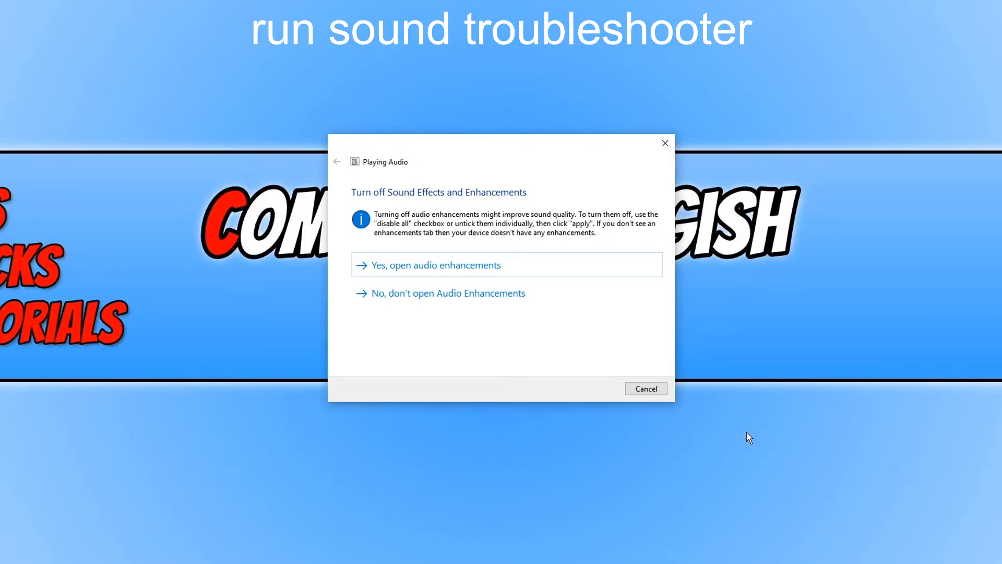
mouse_move(506, 273)
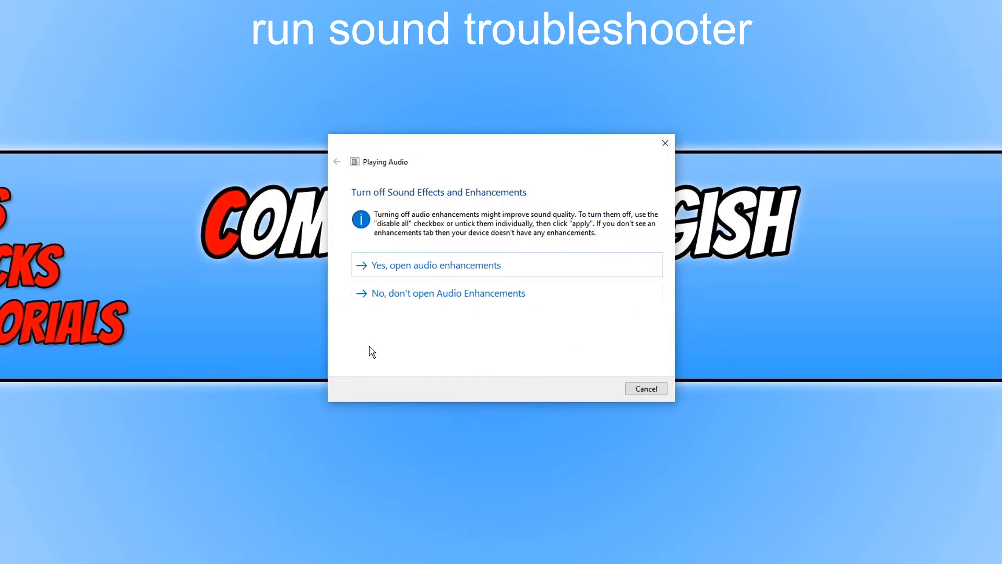
mouse_move(450, 304)
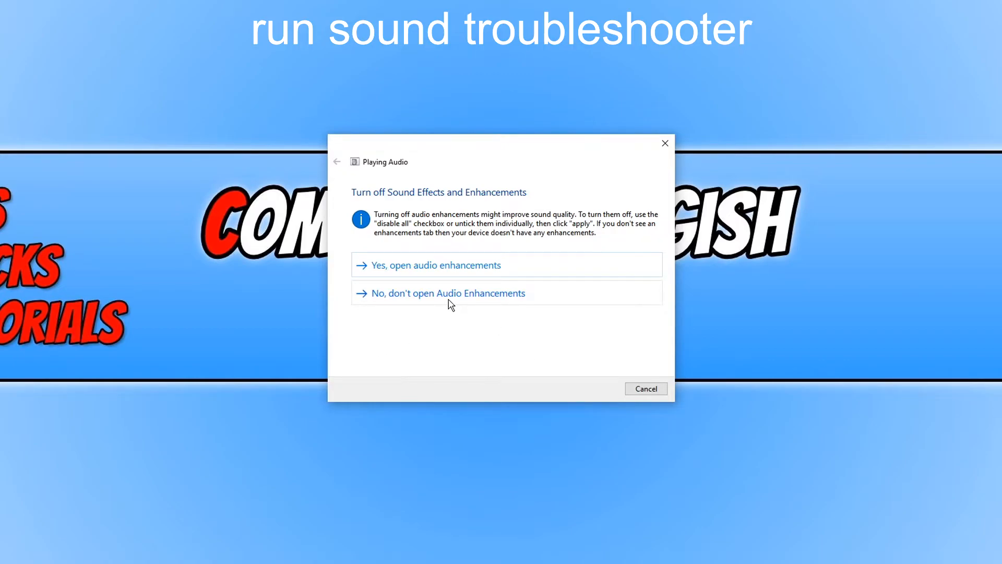
Skip the set-as-default-device fix to reach the increase-volume advice.
click(449, 292)
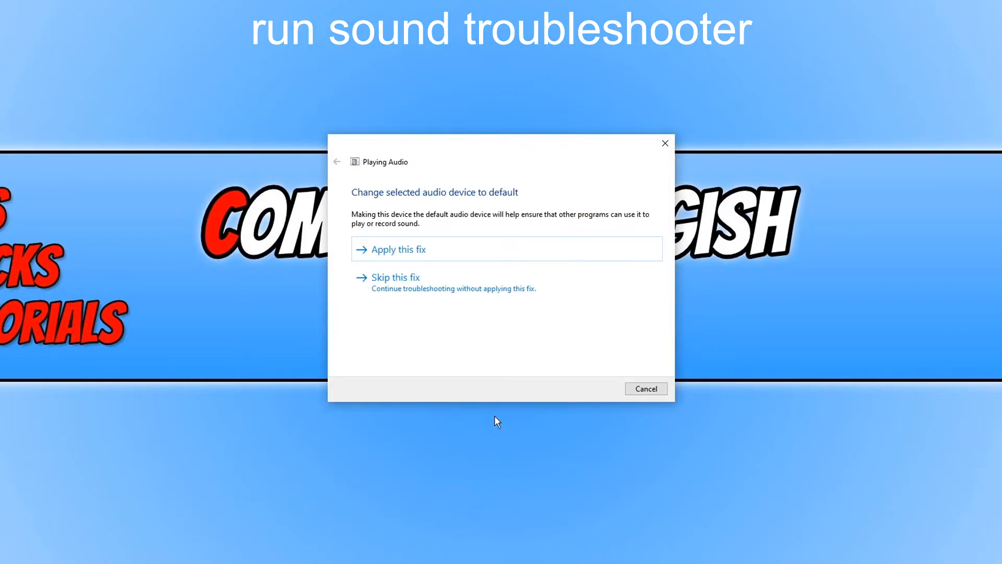
mouse_move(462, 249)
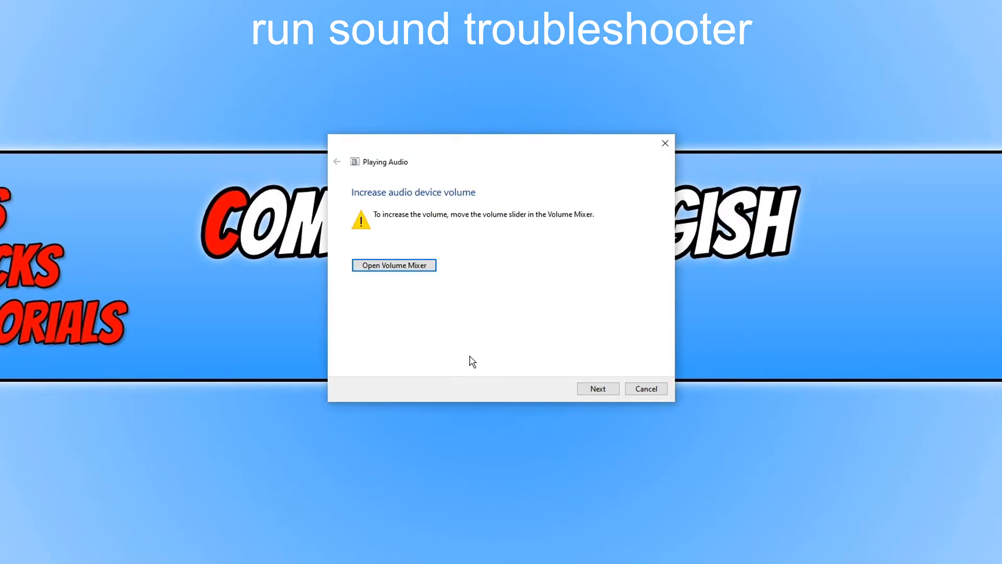
mouse_move(441, 333)
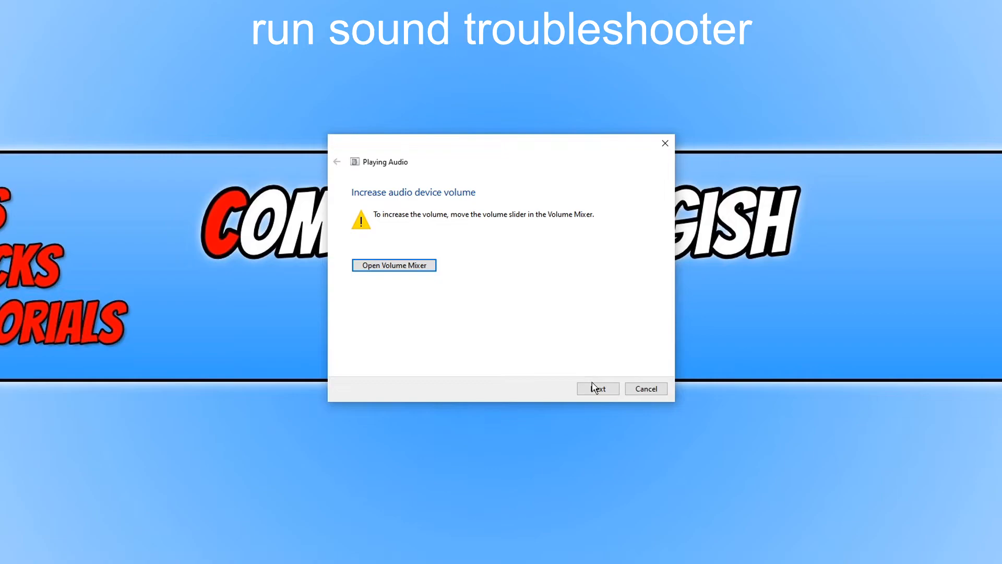
Move past the volume advice so the troubleshooter shows its Problems found summary.
click(597, 388)
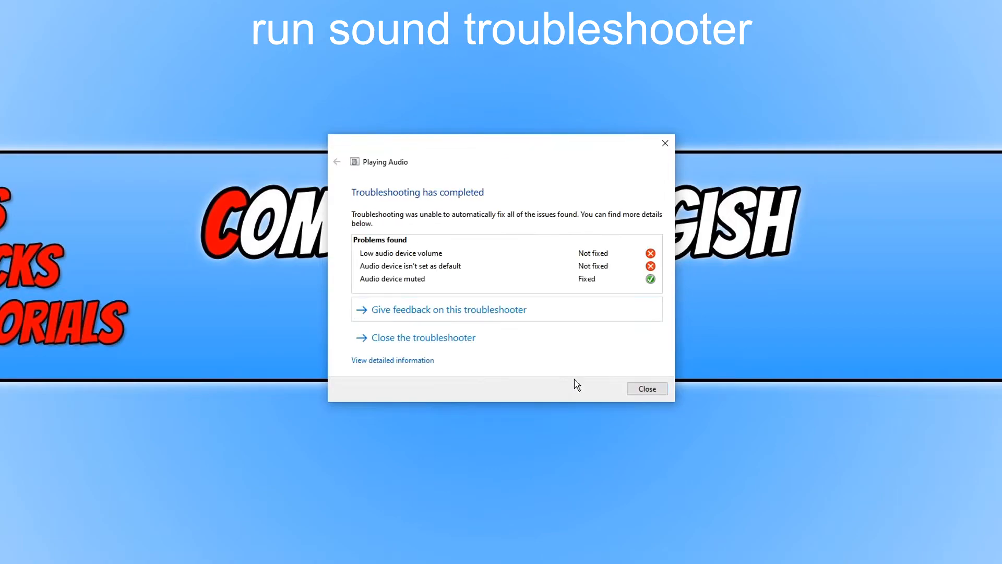
mouse_move(581, 381)
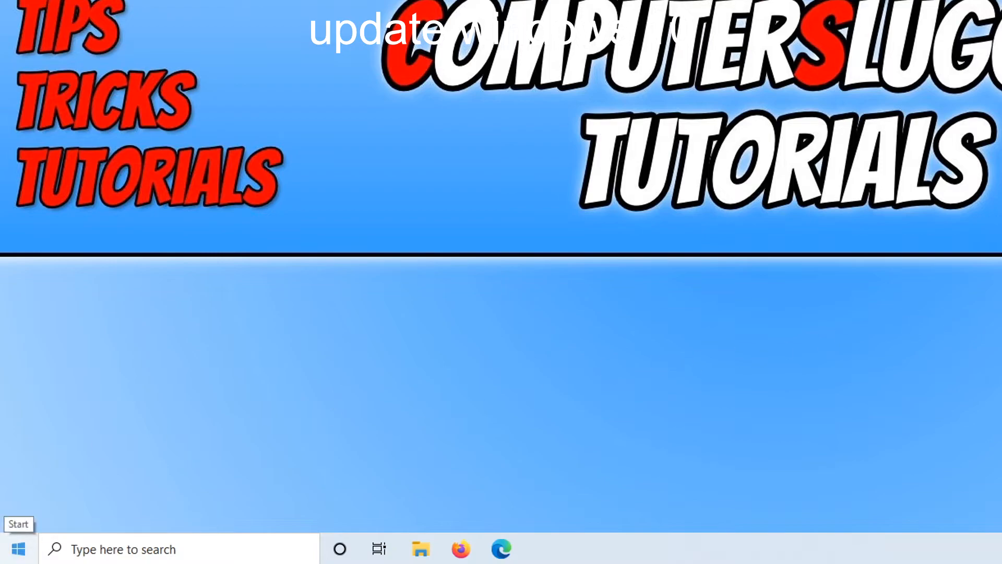
Find Windows Update via the taskbar search and run Check for updates until it reports up to date.
text(update)
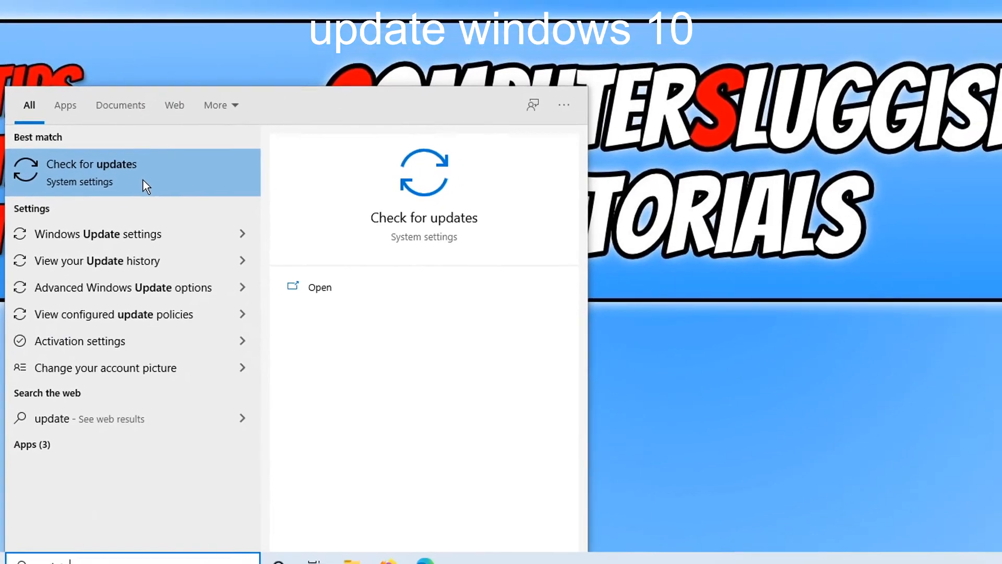
click(91, 163)
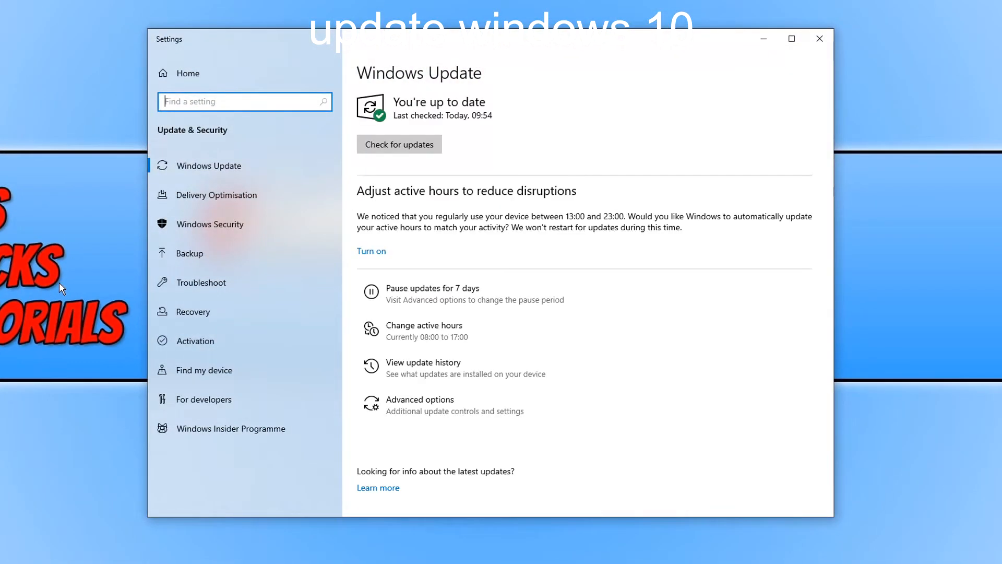
click(399, 144)
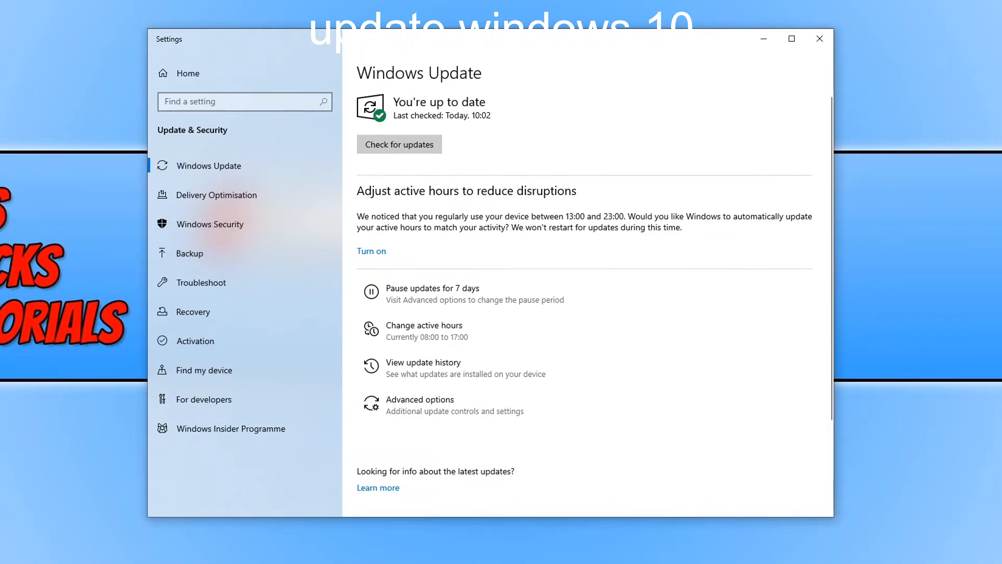
click(244, 101)
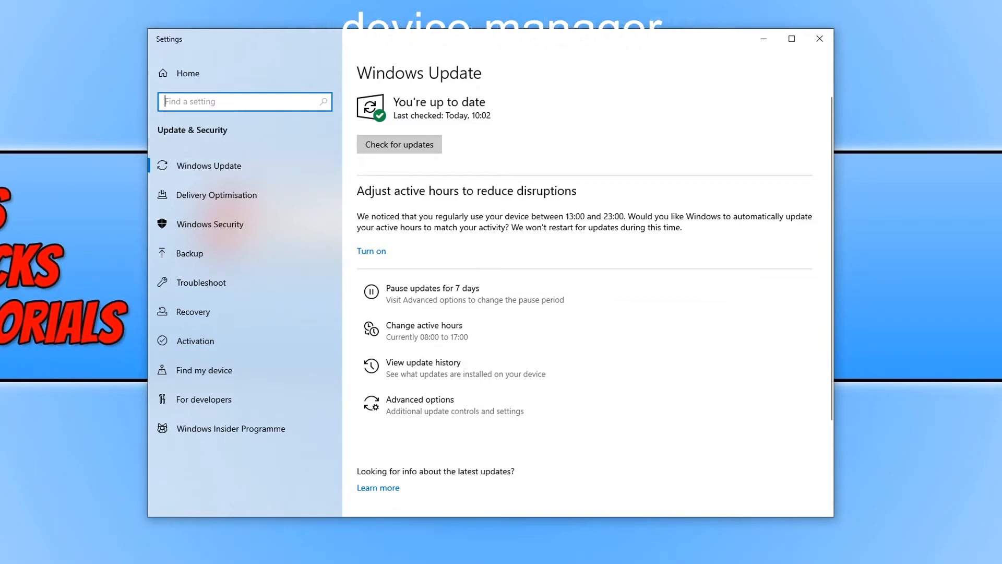
mouse_move(872, 159)
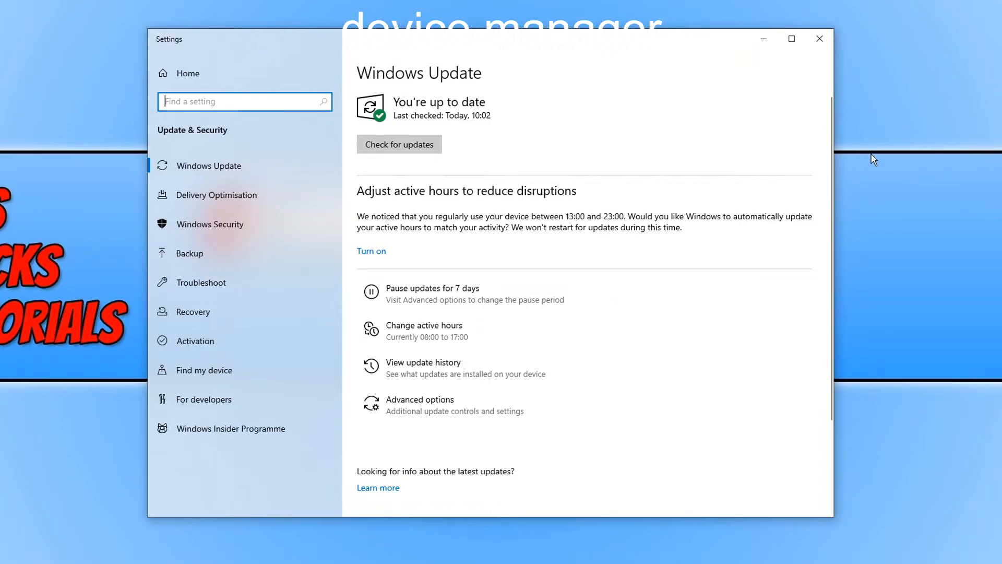
Close Settings, launch Device Manager from the Start menu and expand Sound, video and game controllers.
click(818, 39)
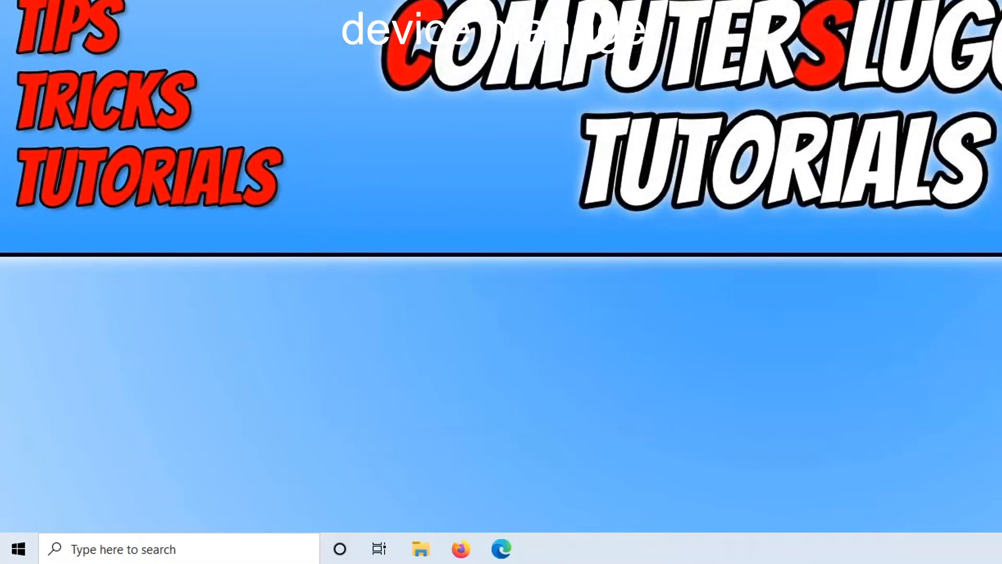
mouse_move(382, 180)
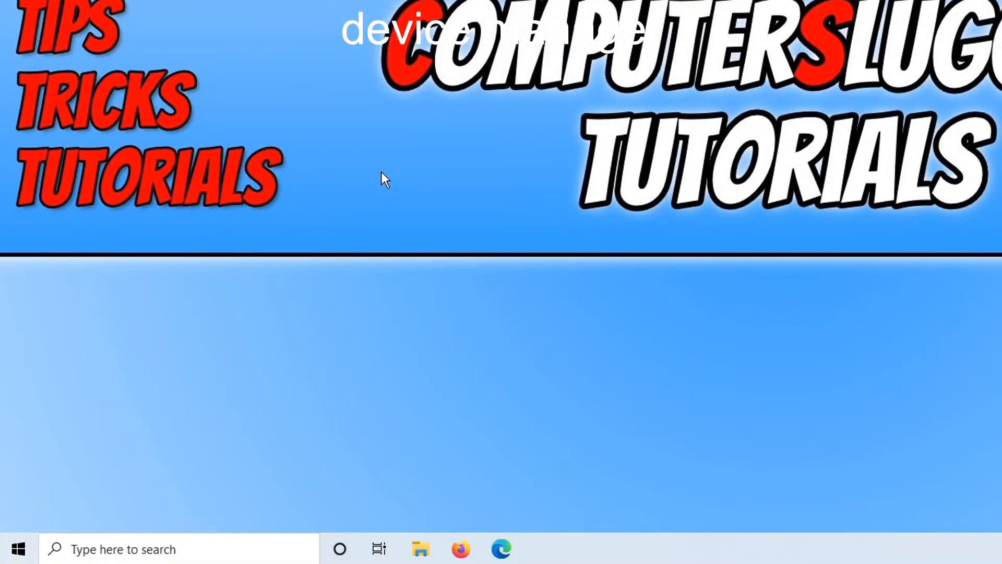
mouse_move(12, 548)
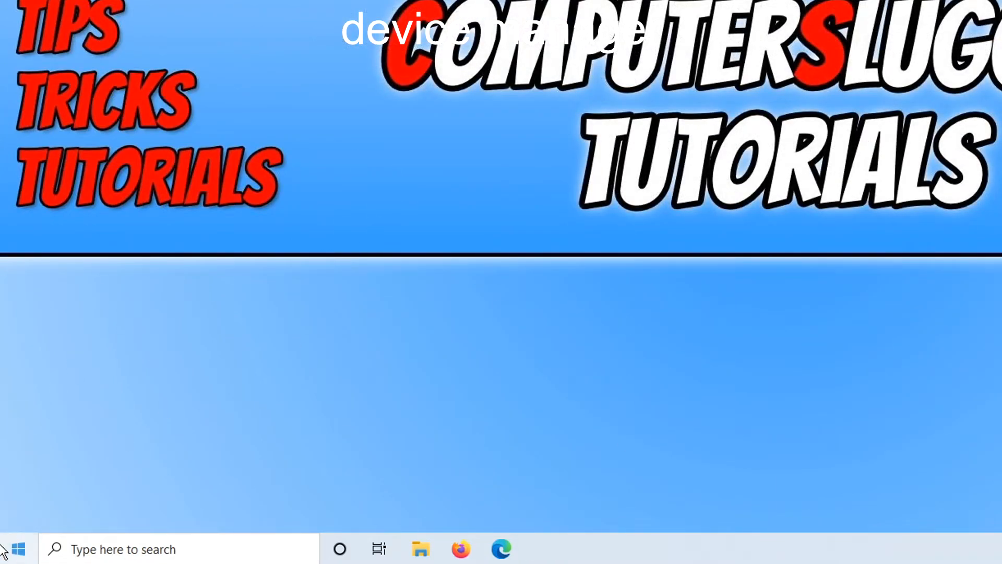
right_click(17, 548)
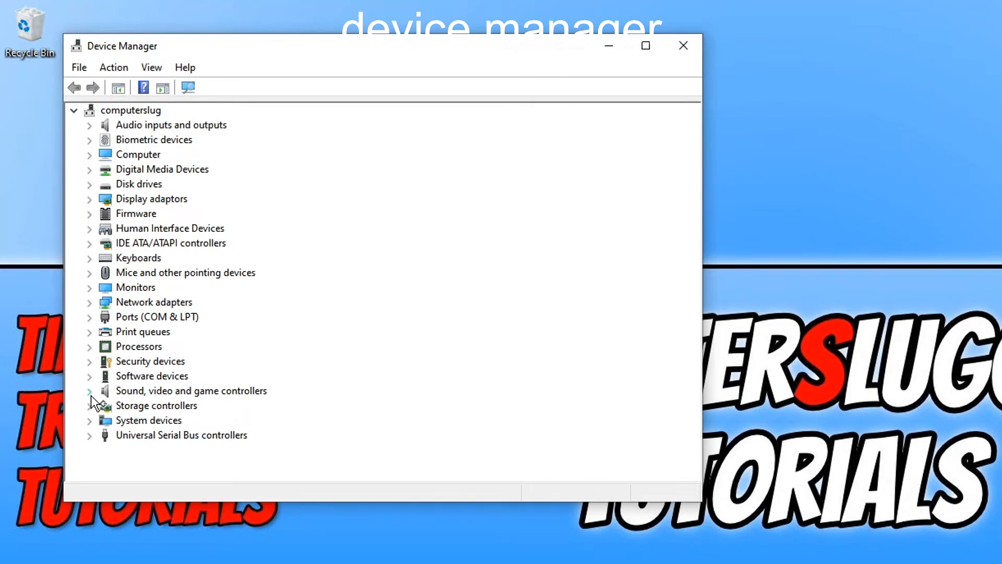
click(90, 390)
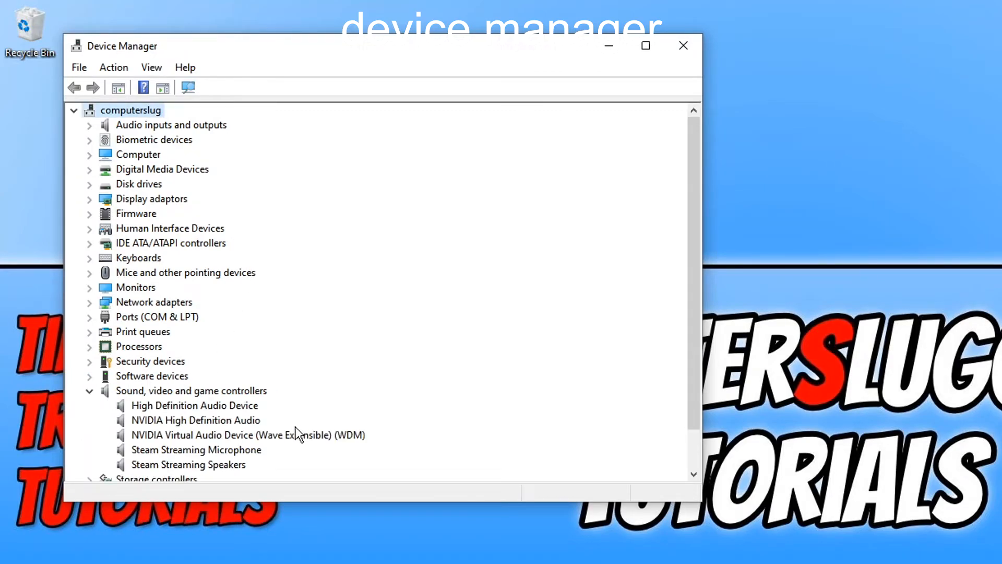
scroll(down, 3)
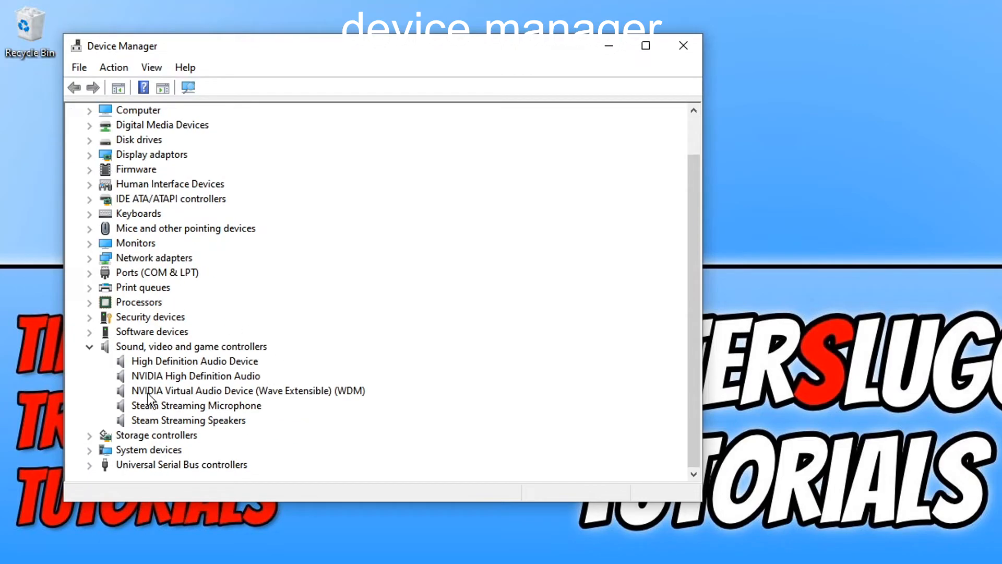
mouse_move(254, 396)
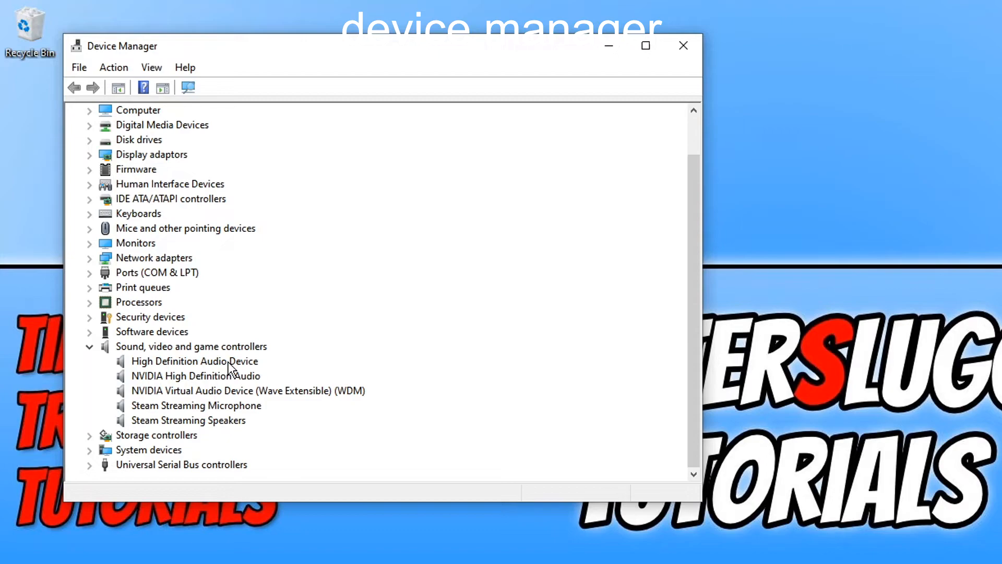
Update the High Definition Audio Device driver with automatic search, then close the best-driver-installed result.
right_click(194, 360)
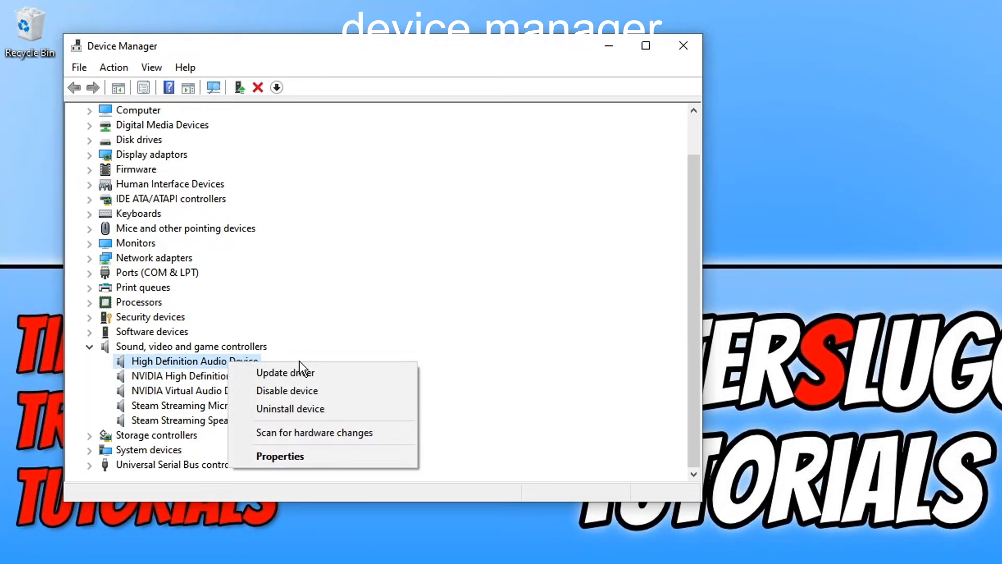
click(285, 373)
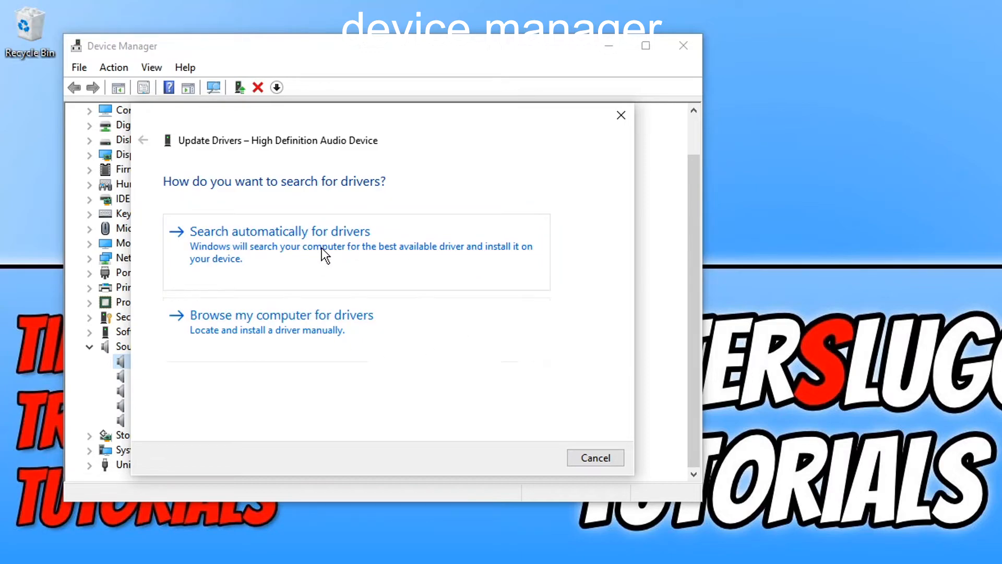
click(279, 231)
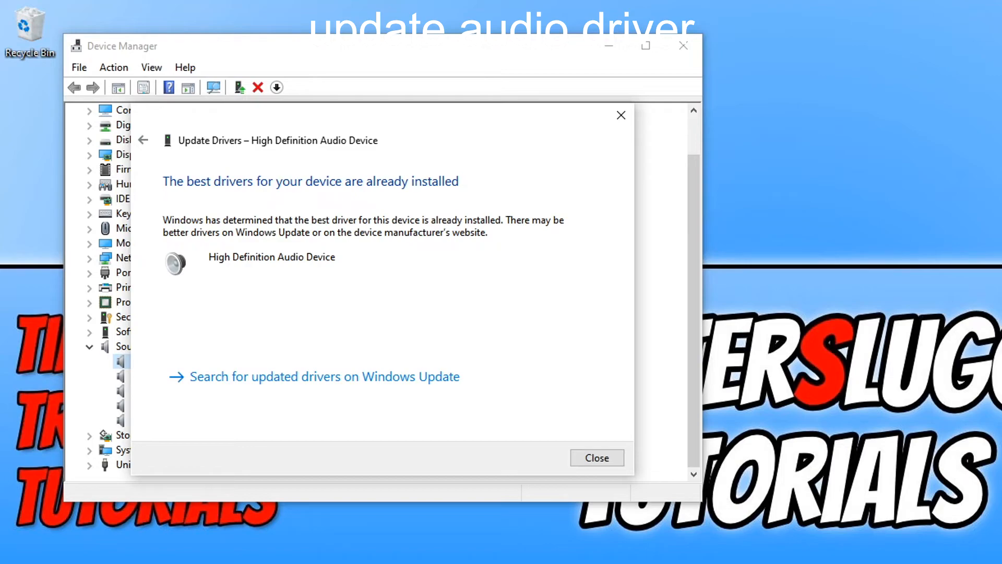
click(595, 458)
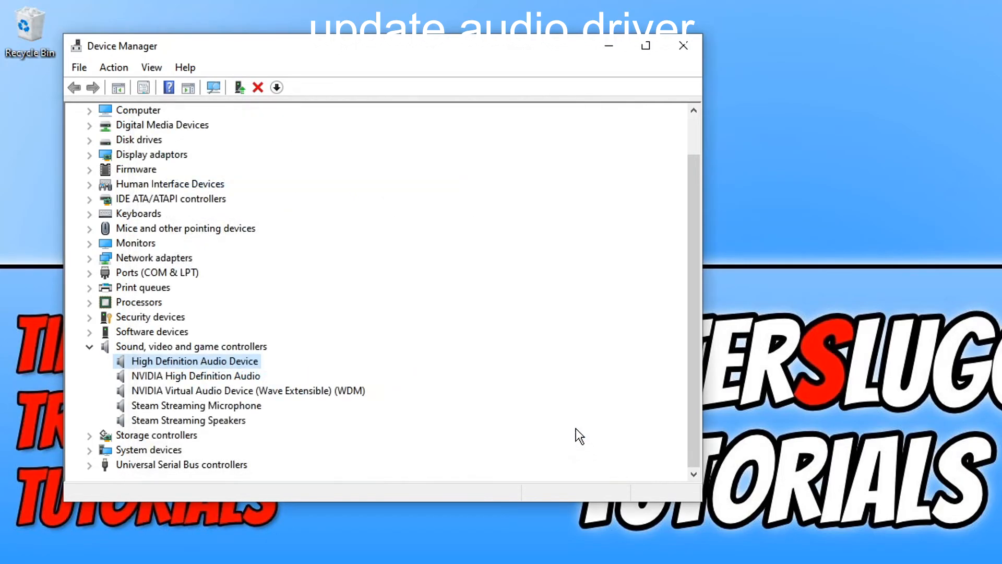
mouse_move(201, 373)
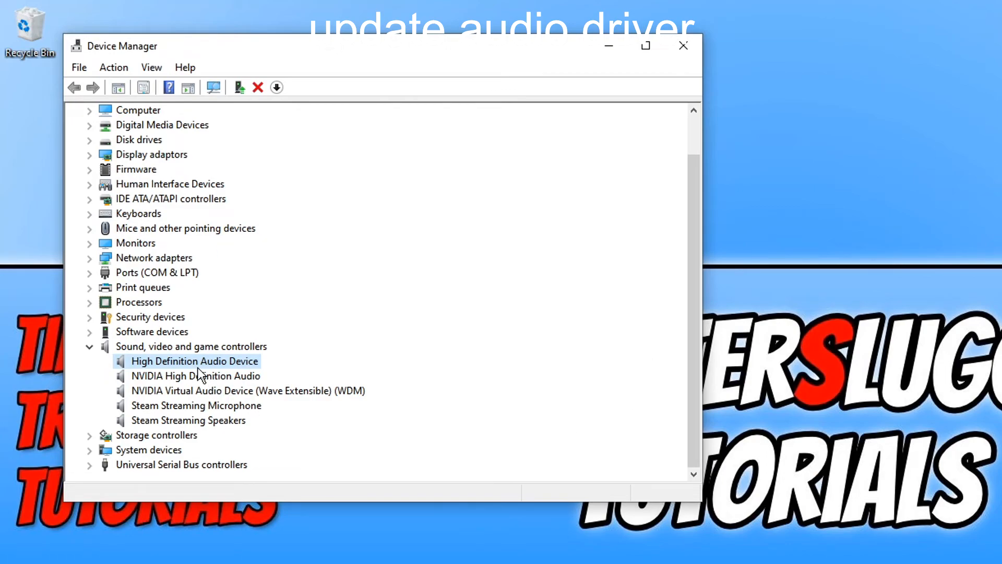
Bring up the High Definition Audio Device's context actions to reach Uninstall device.
right_click(194, 361)
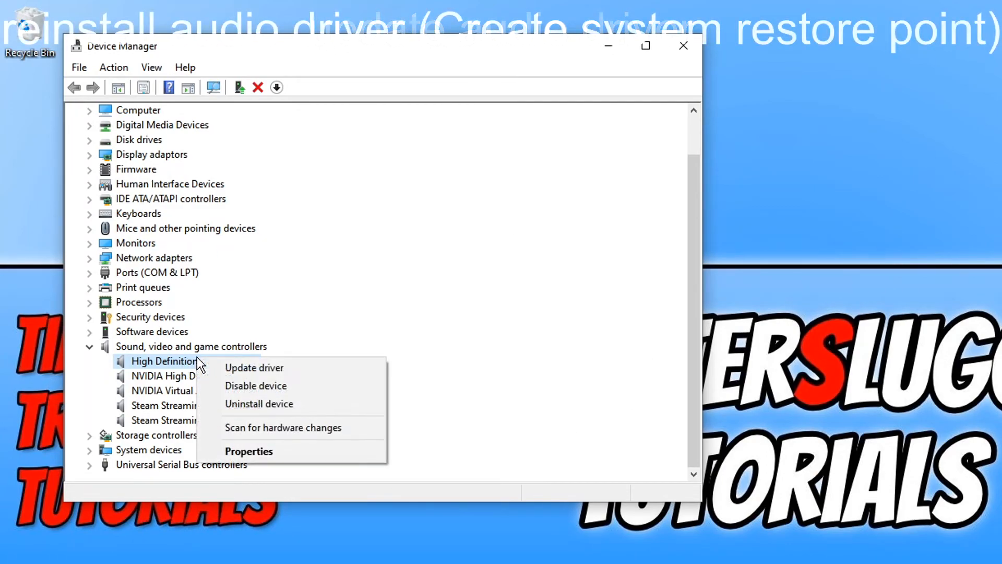
mouse_move(275, 409)
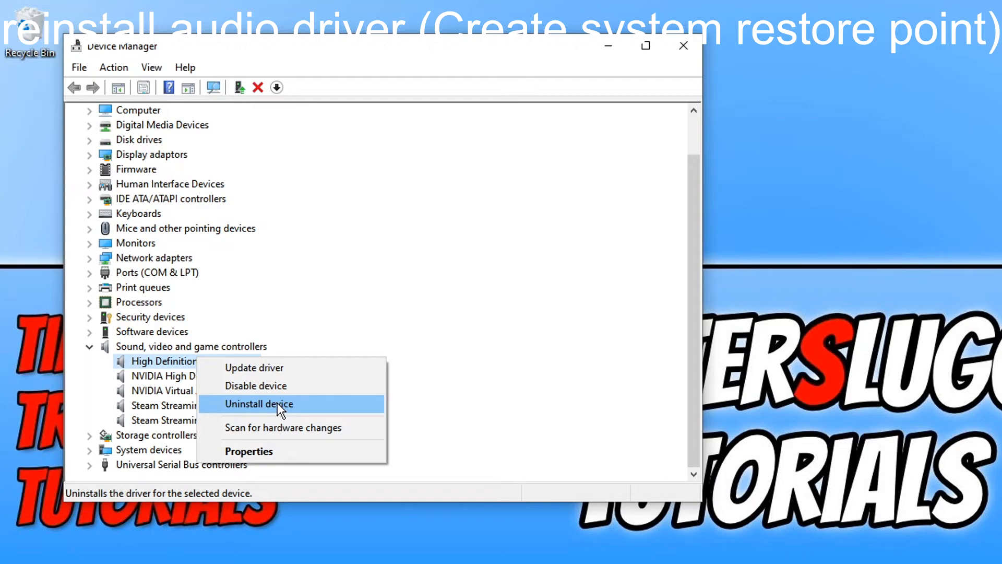